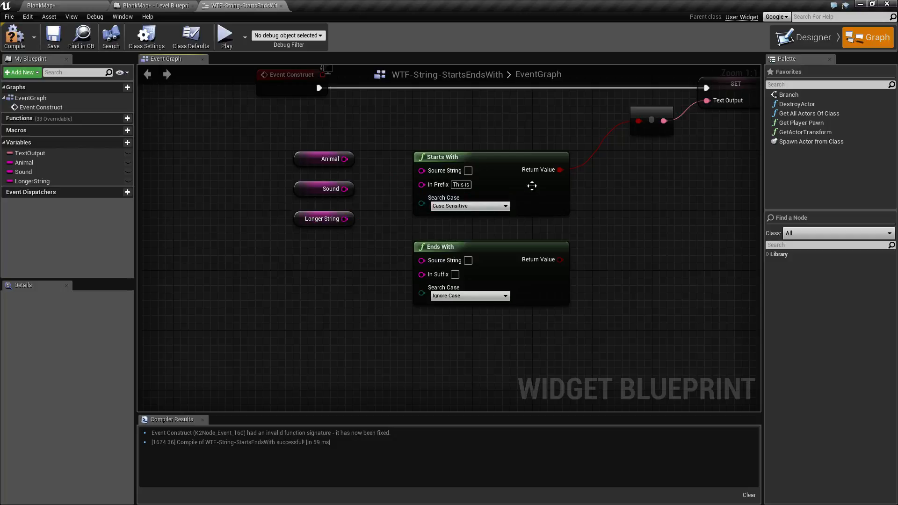
# - Set Starts With's Search Case to Ignore Case and preview the Animal check showing true
pyautogui.click(469, 205)
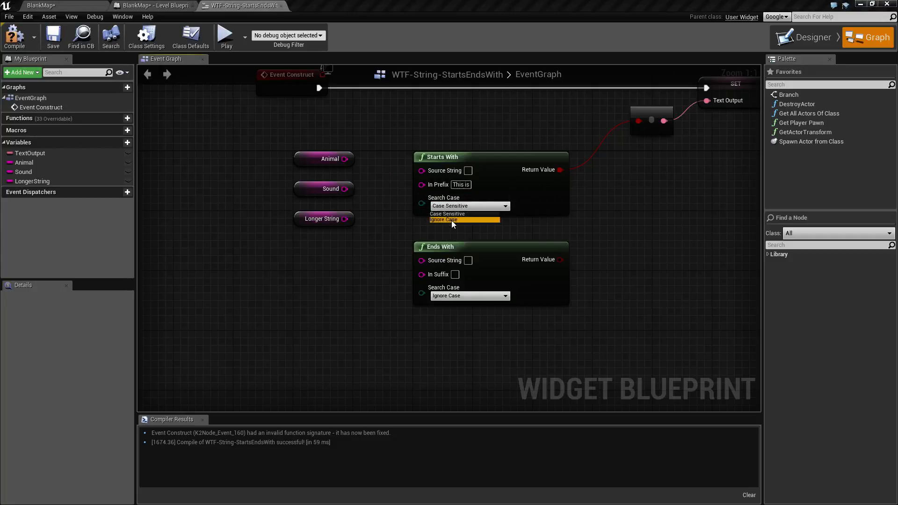
pyautogui.click(444, 219)
pyautogui.write('C')
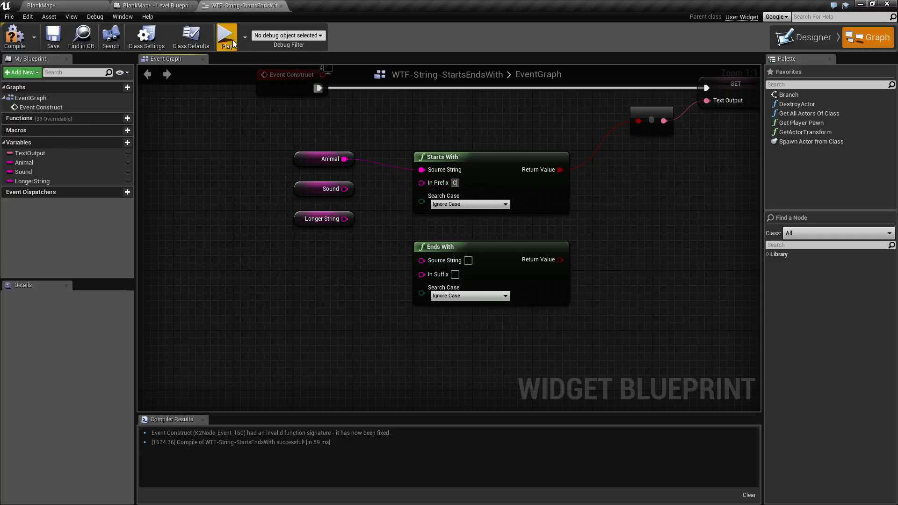
pyautogui.click(226, 36)
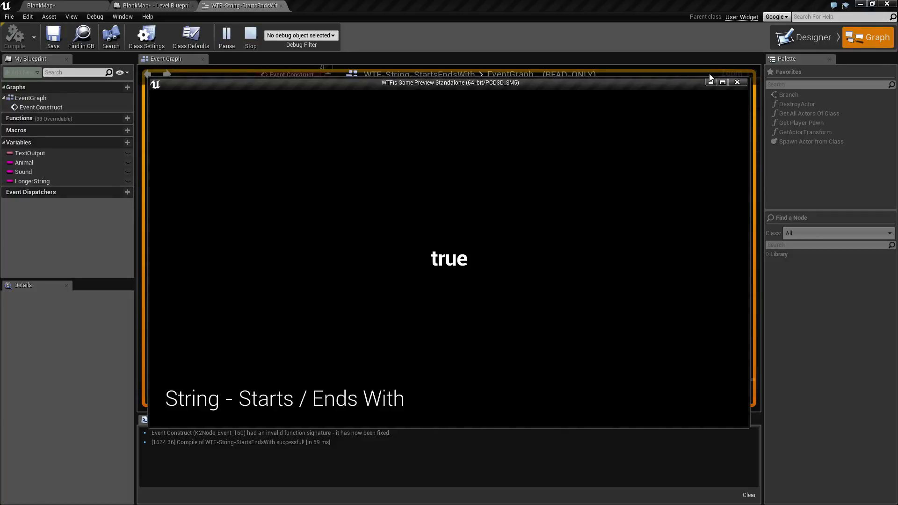
pyautogui.click(737, 82)
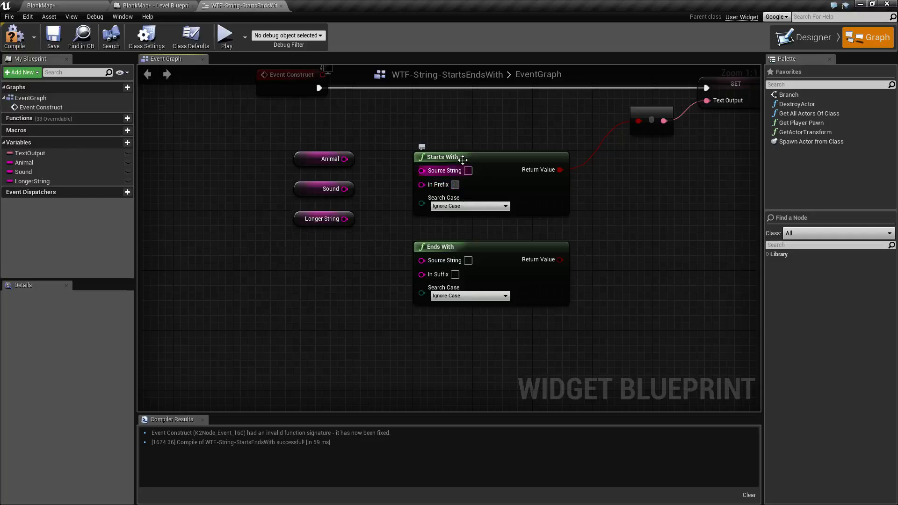
pyautogui.moveTo(467, 170)
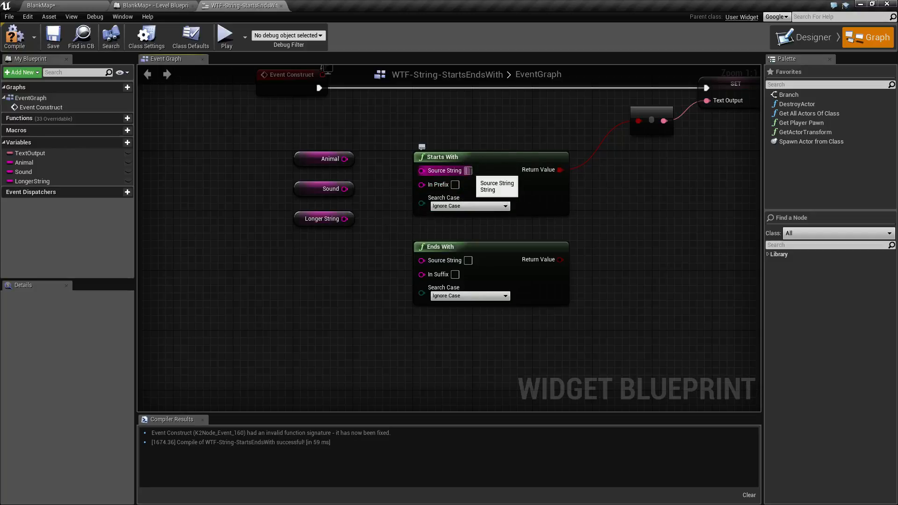
pyautogui.moveTo(440, 184)
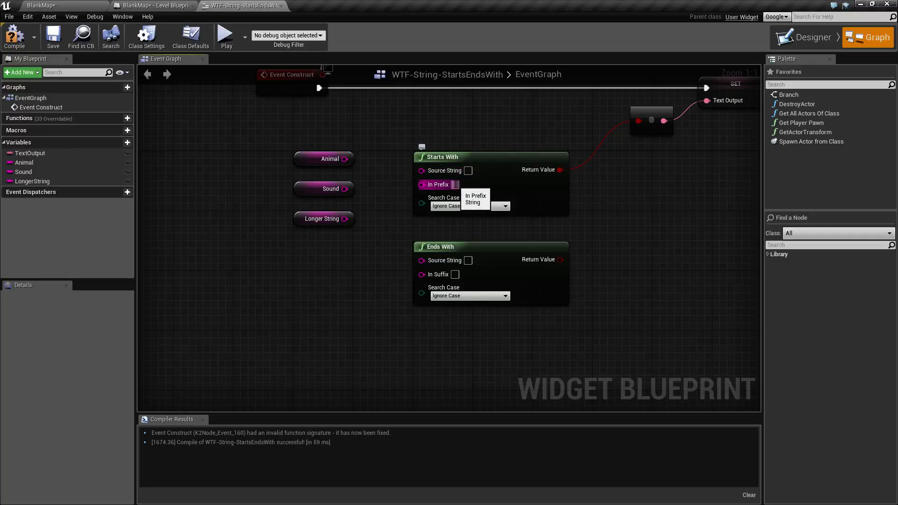
pyautogui.moveTo(449, 208)
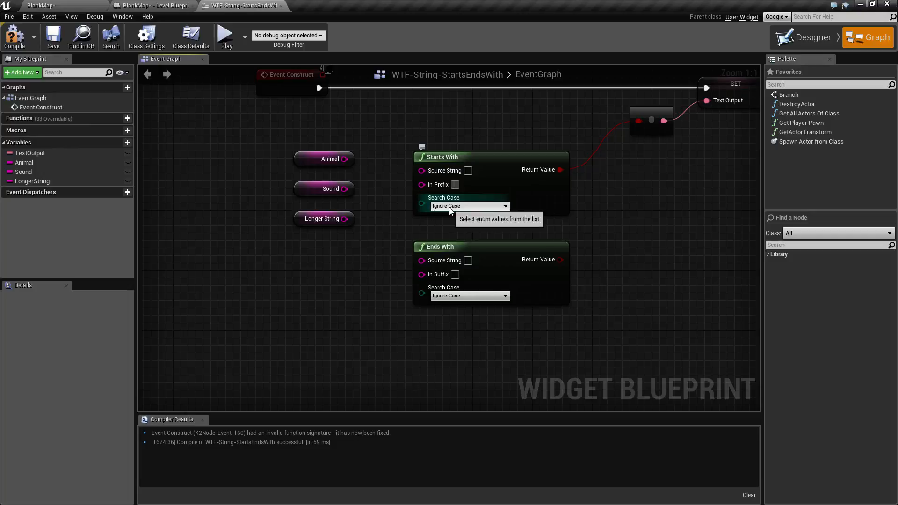
pyautogui.moveTo(549, 132)
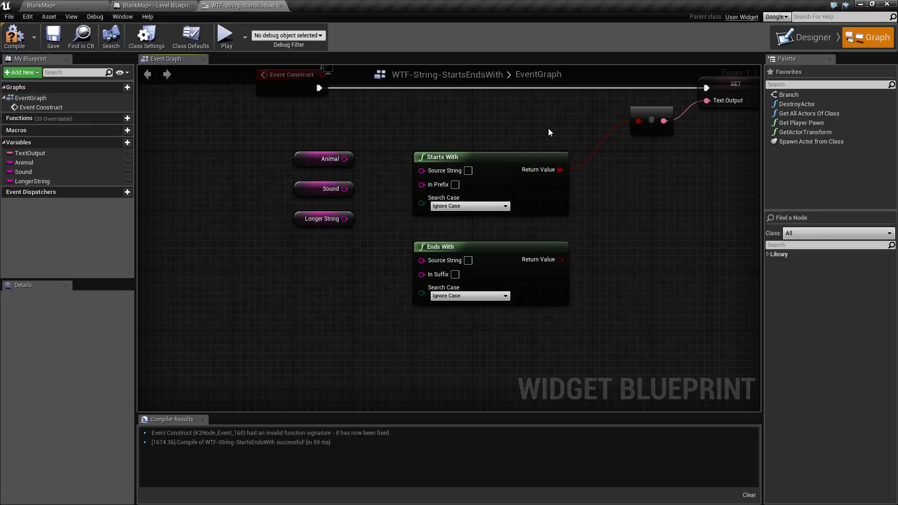
pyautogui.moveTo(513, 158)
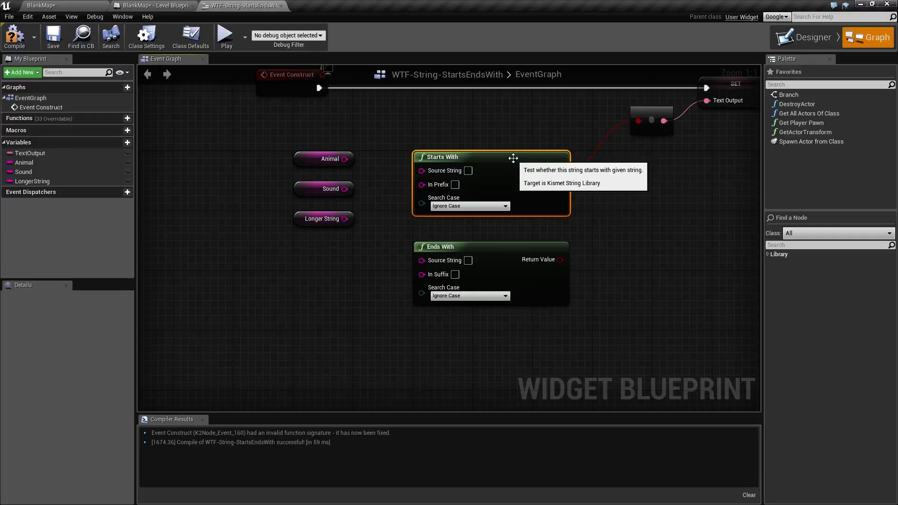
pyautogui.click(324, 159)
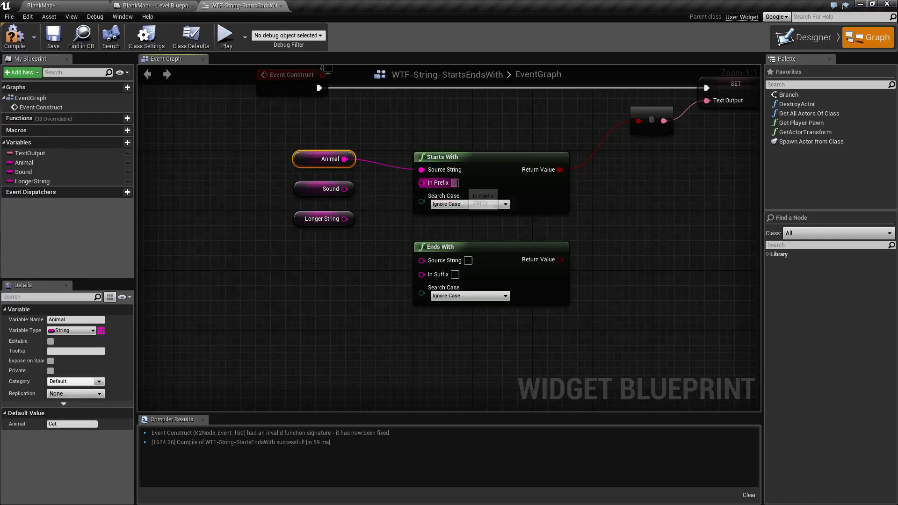
pyautogui.moveTo(456, 183)
pyautogui.write('C')
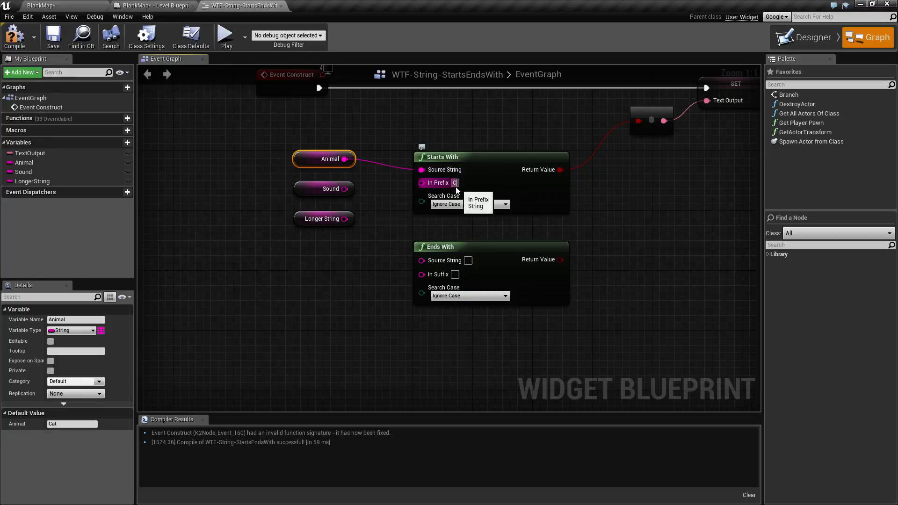
# - Preview the Starts With check of Animal (Cat) with prefix C, showing true
pyautogui.click(225, 35)
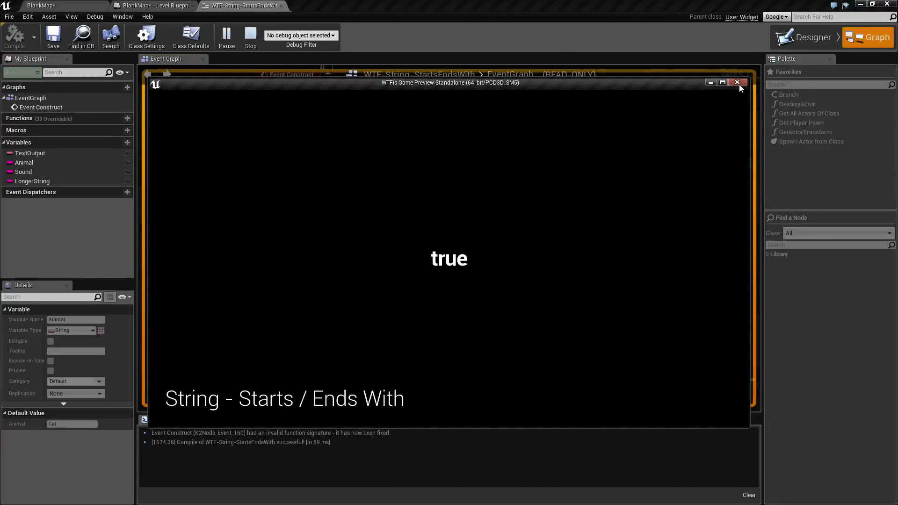
pyautogui.click(739, 82)
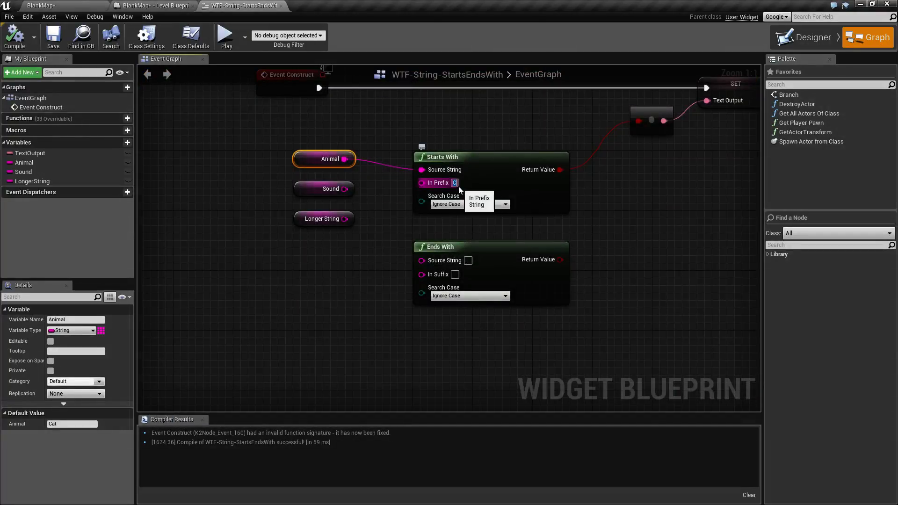
# - Extend the prefix to Ca, switch Search Case to Case Sensitive, and preview the true result
pyautogui.write('a')
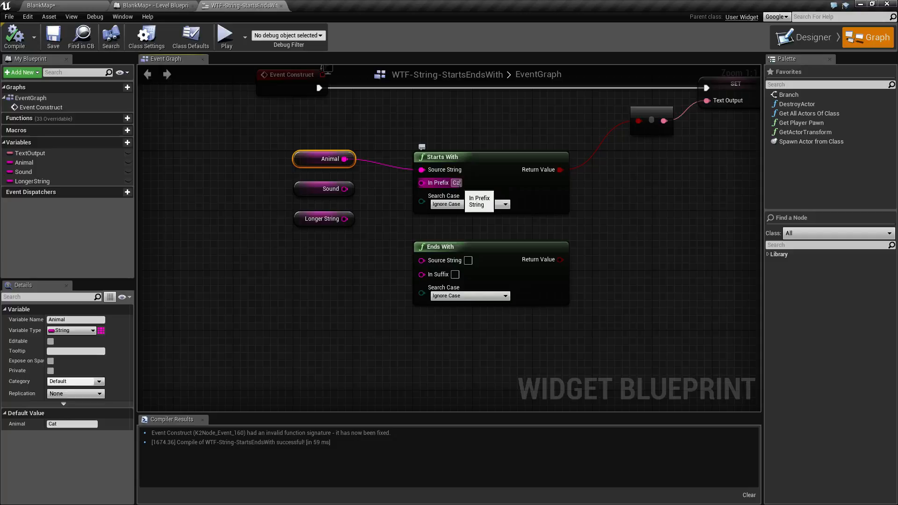
pyautogui.click(227, 35)
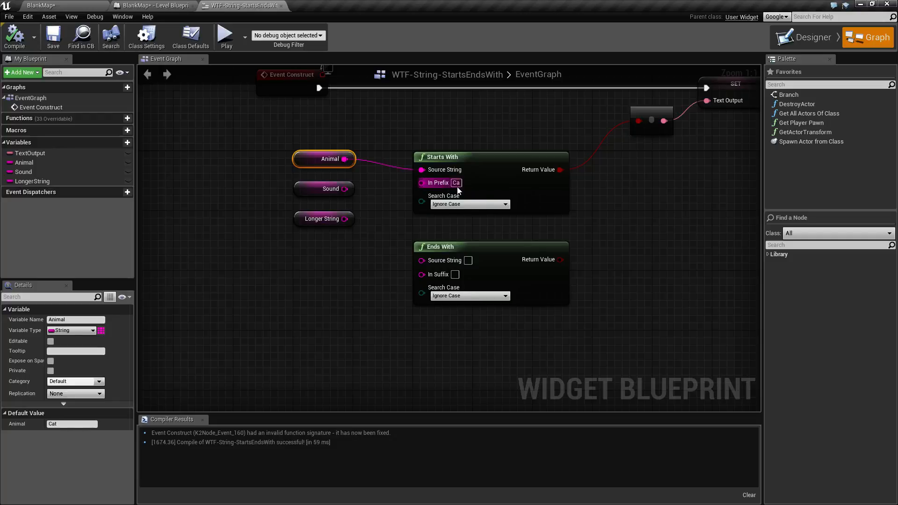
pyautogui.moveTo(457, 182)
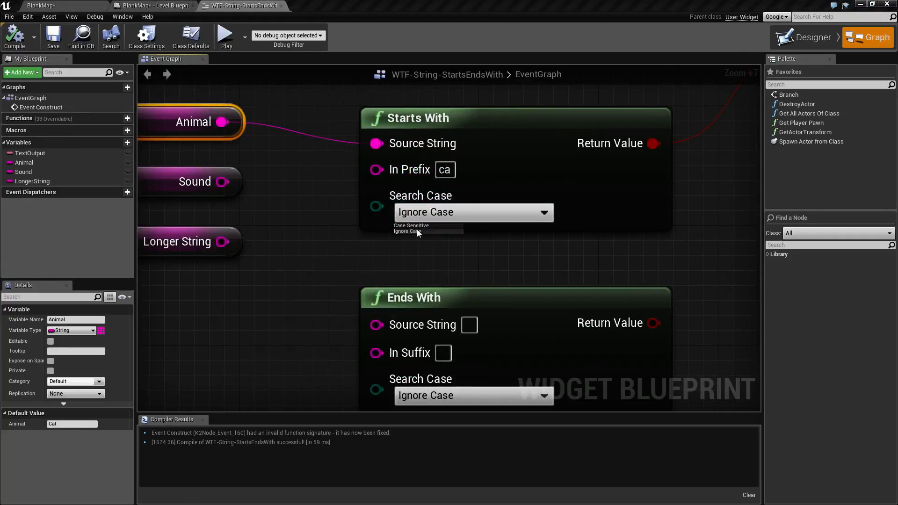
pyautogui.click(427, 230)
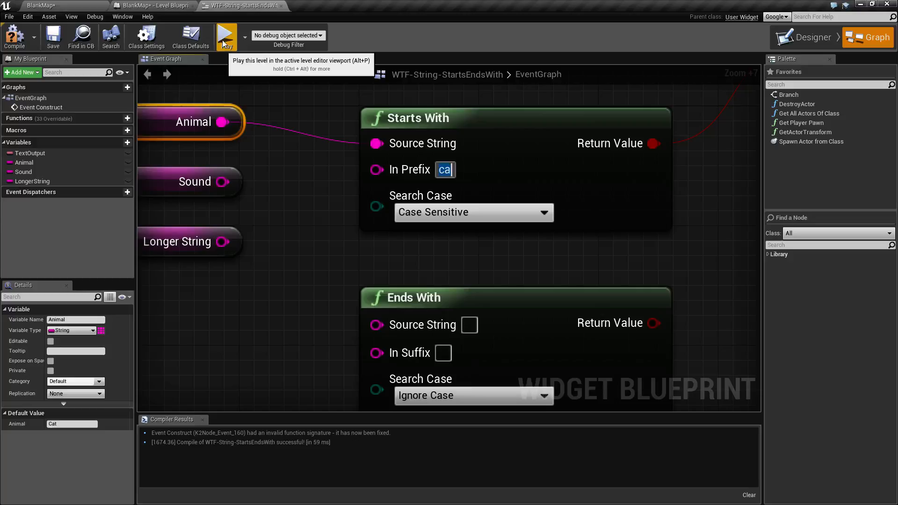
pyautogui.click(226, 36)
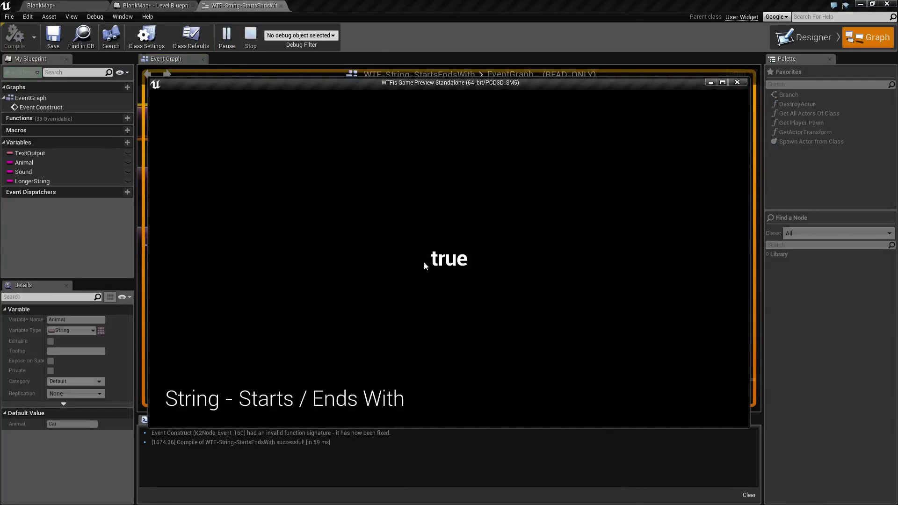
pyautogui.click(251, 36)
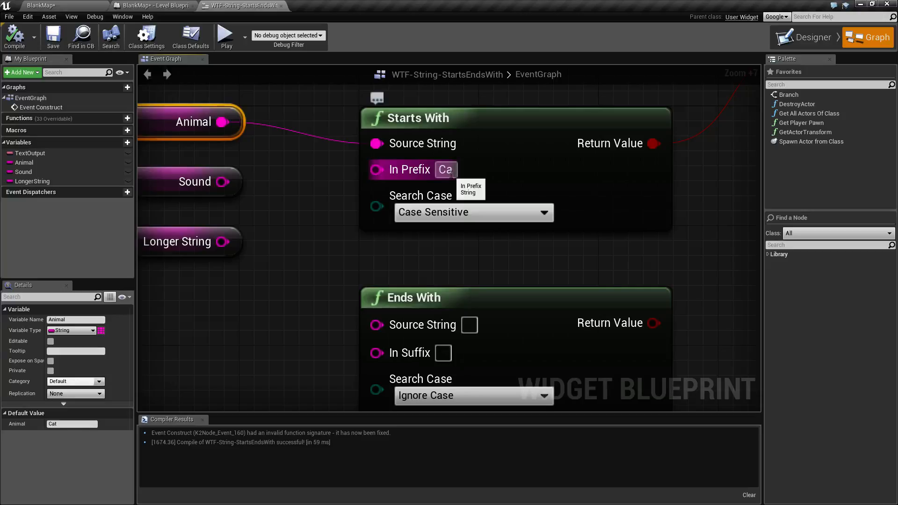
# - Edit the prefix to lowercase ca and preview the case-sensitive check, now showing false
pyautogui.write('t')
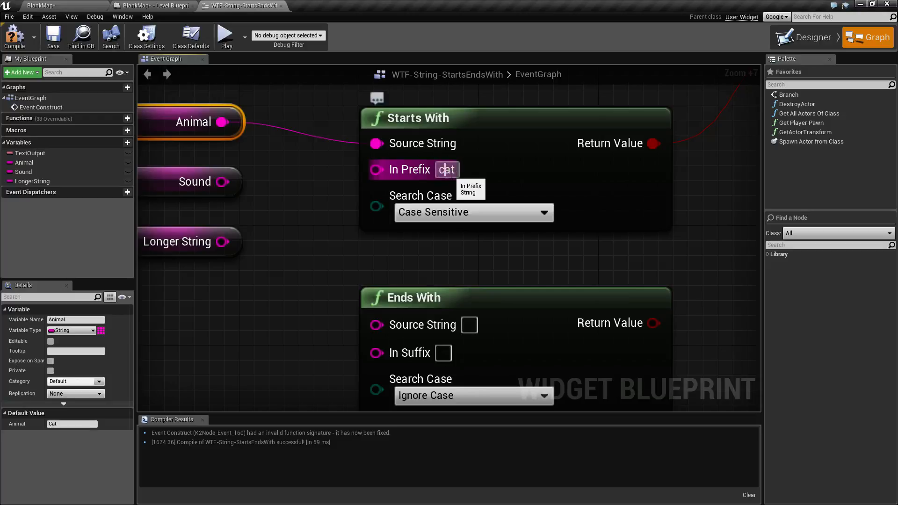
pyautogui.press('Backspace')
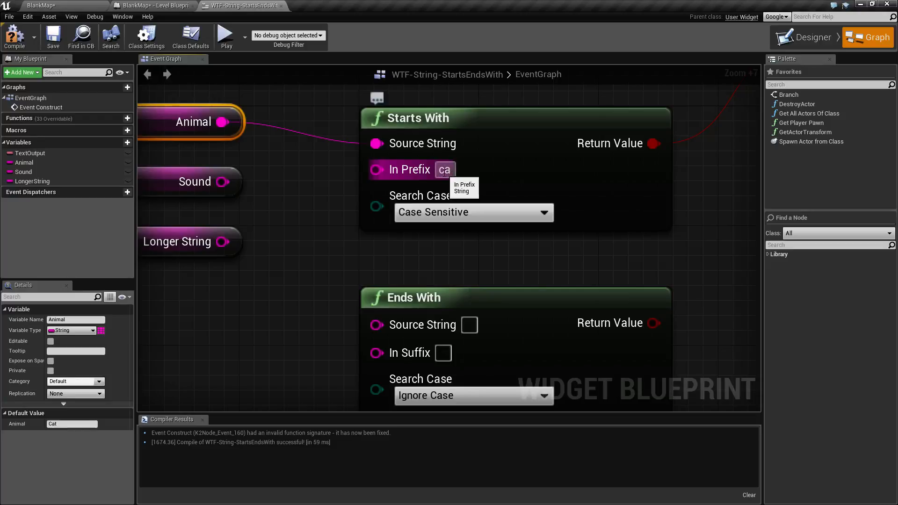
pyautogui.moveTo(225, 35)
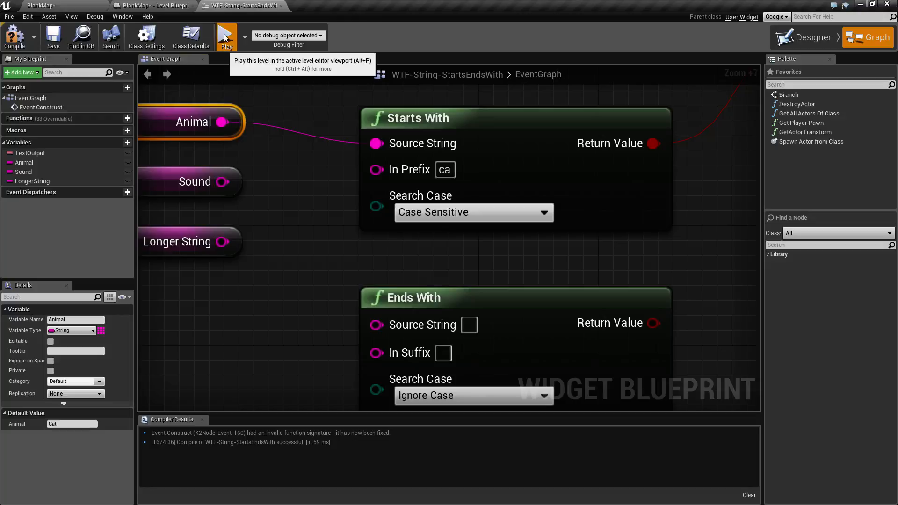
pyautogui.click(226, 36)
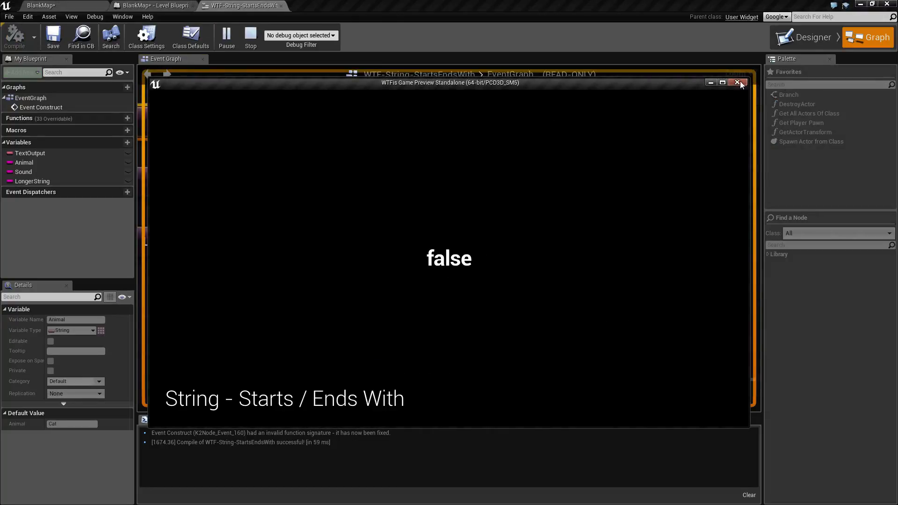
pyautogui.click(739, 82)
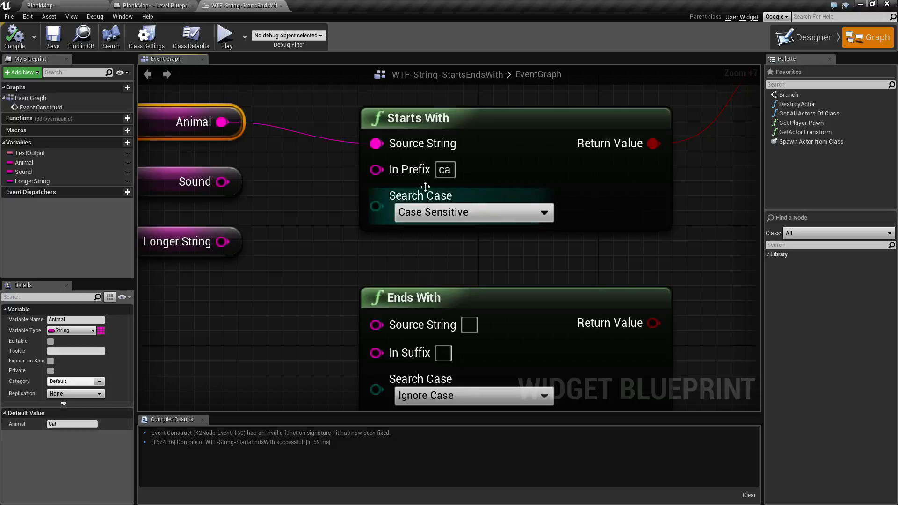
pyautogui.moveTo(476, 216)
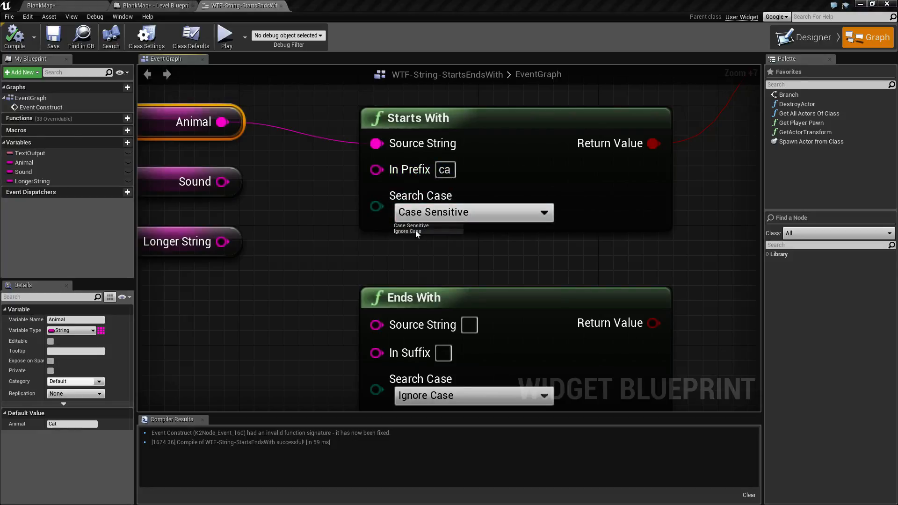
# - Switch Search Case back to Ignore Case and preview prefix ca returning true
pyautogui.click(406, 231)
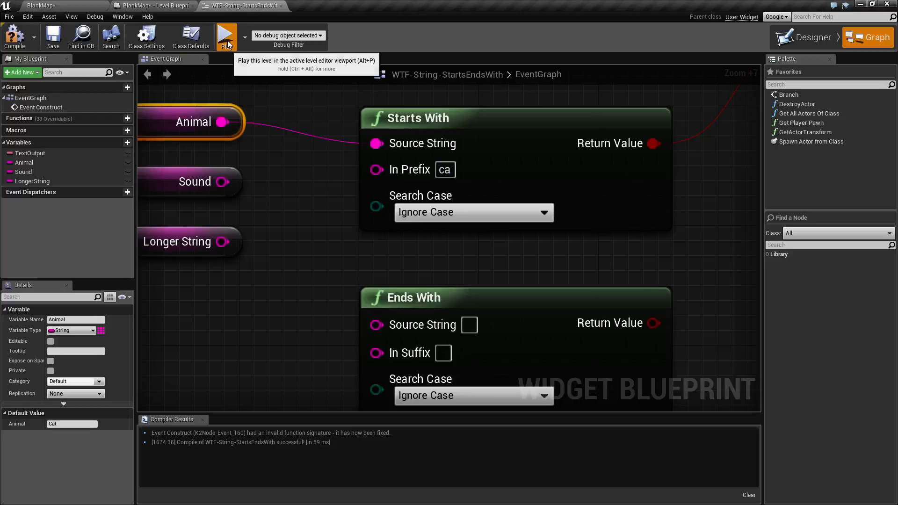
pyautogui.click(227, 36)
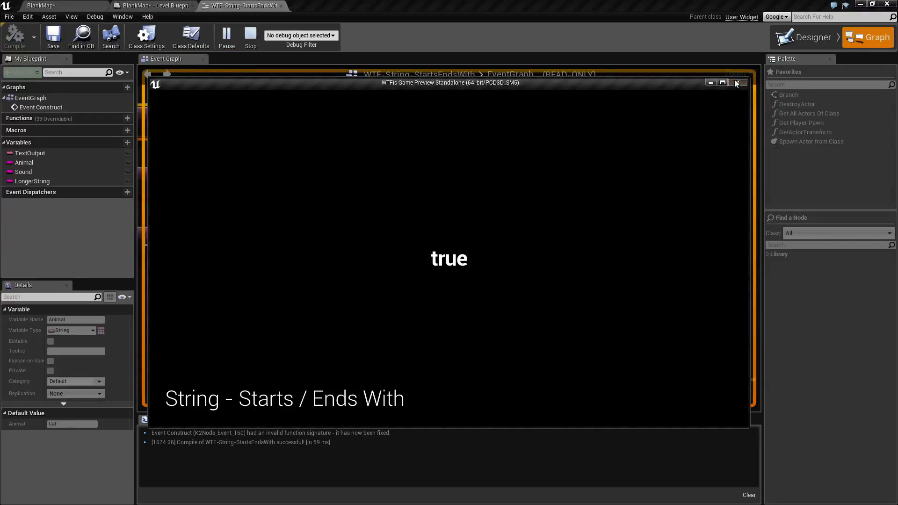
pyautogui.click(738, 83)
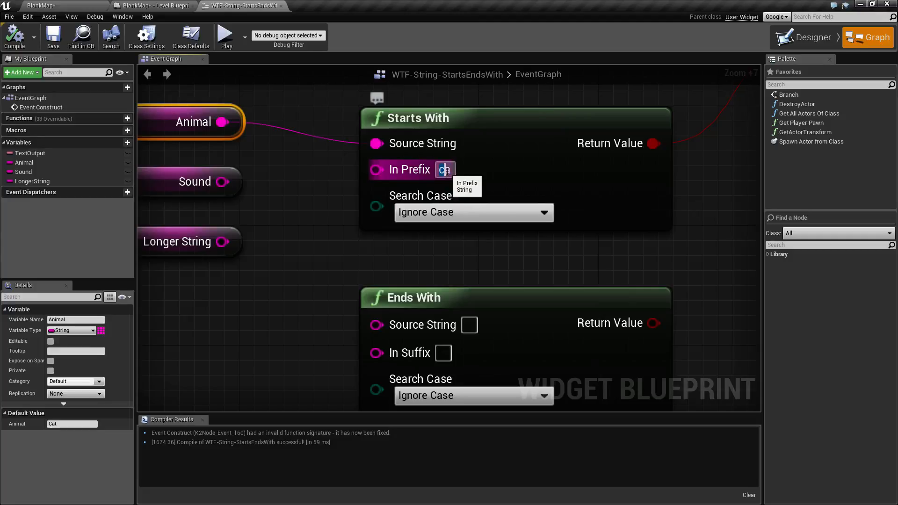
pyautogui.moveTo(438, 178)
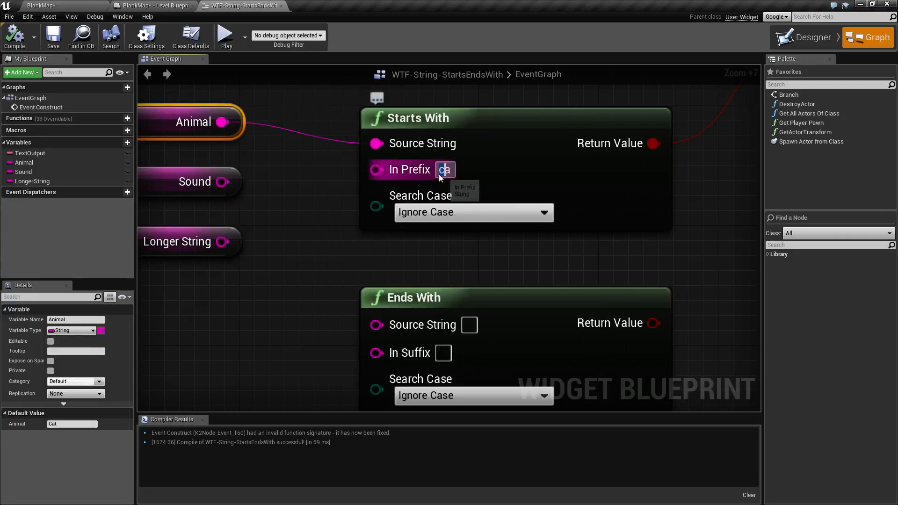
pyautogui.moveTo(246, 242)
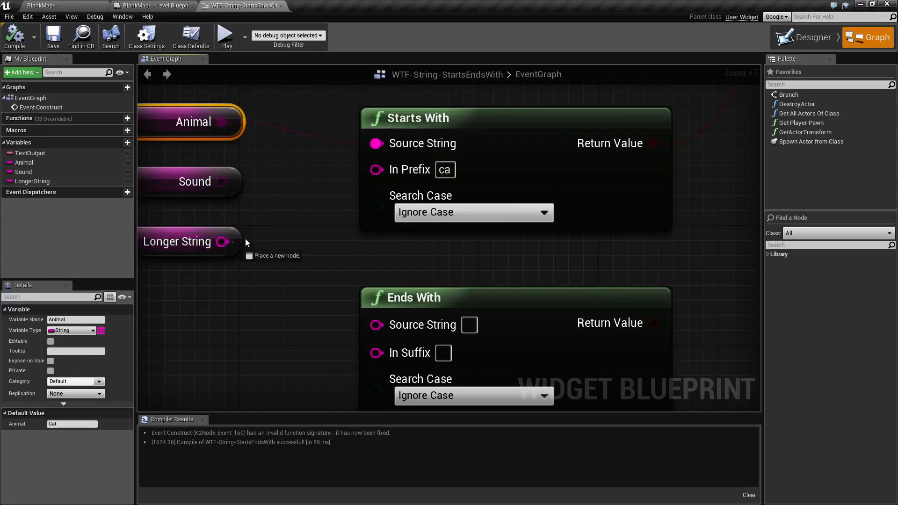
# - Wire Longer String into Starts With, set the prefix to 'This is', and preview the false result
pyautogui.click(189, 241)
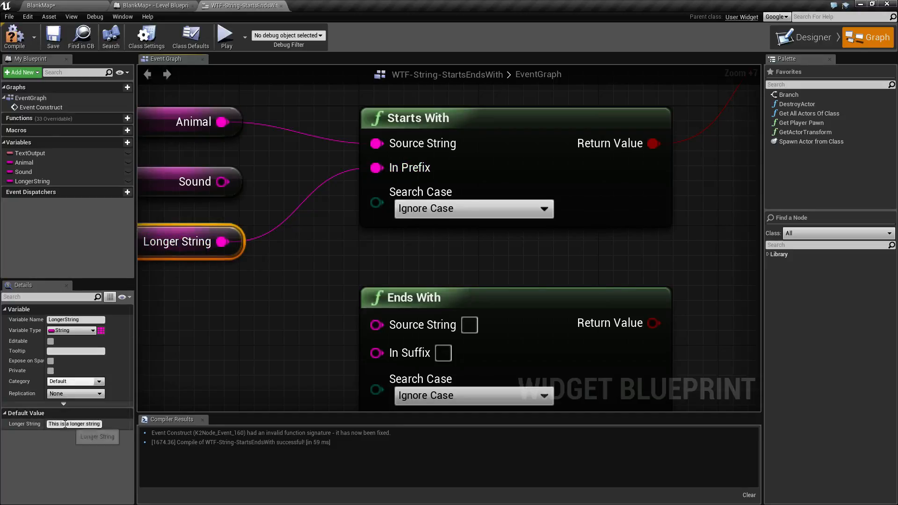
pyautogui.moveTo(85, 424)
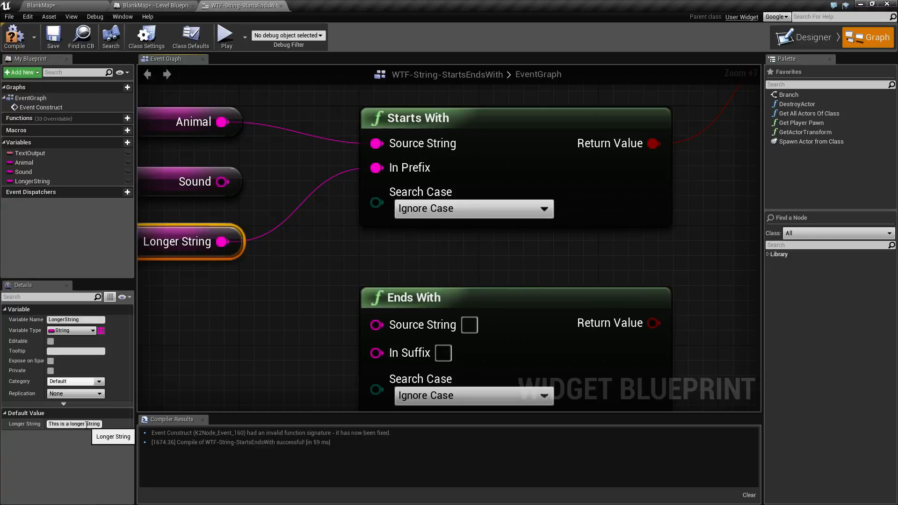
pyautogui.moveTo(422, 216)
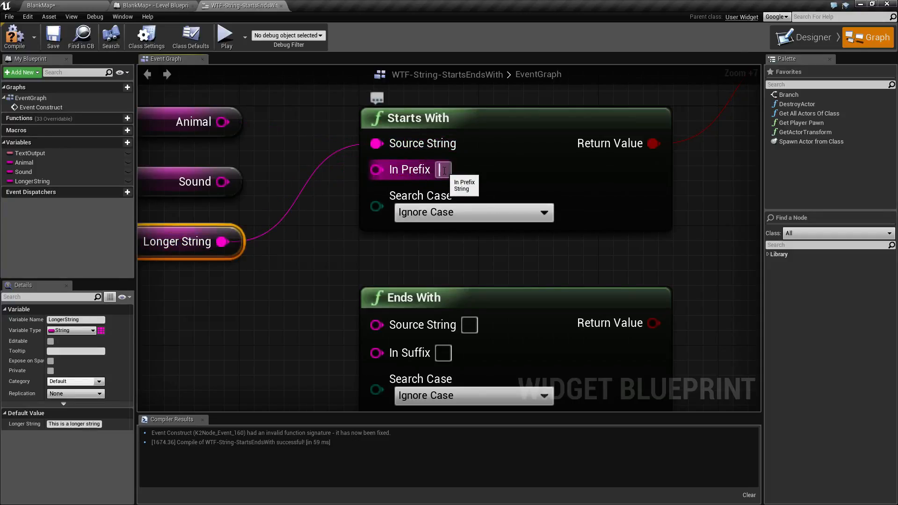
pyautogui.write('This')
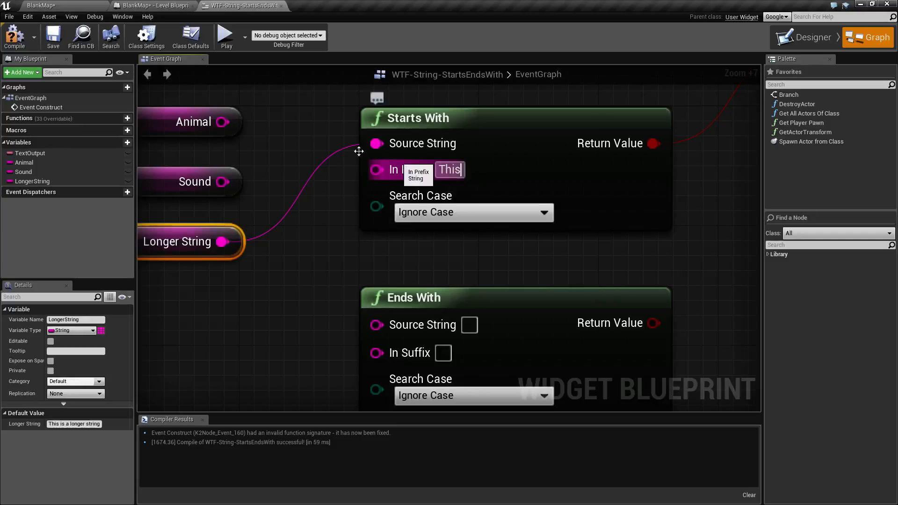
pyautogui.click(226, 35)
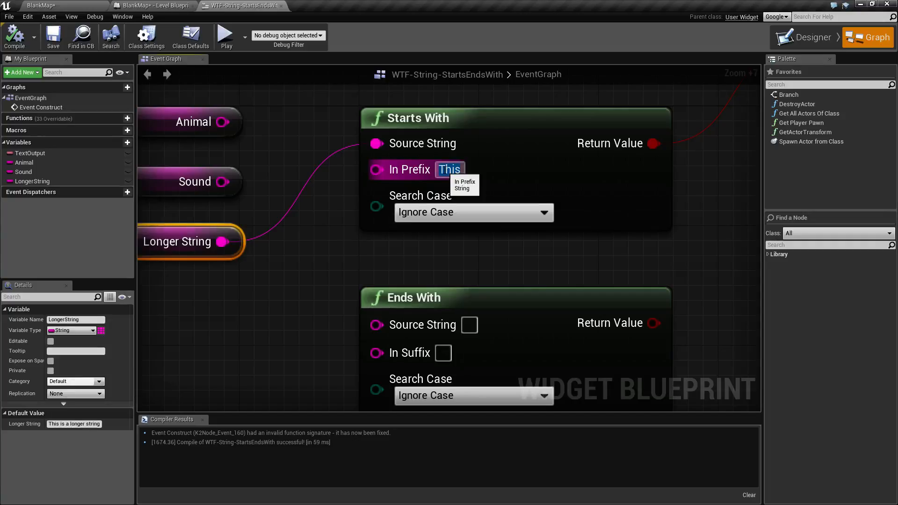
pyautogui.write('is')
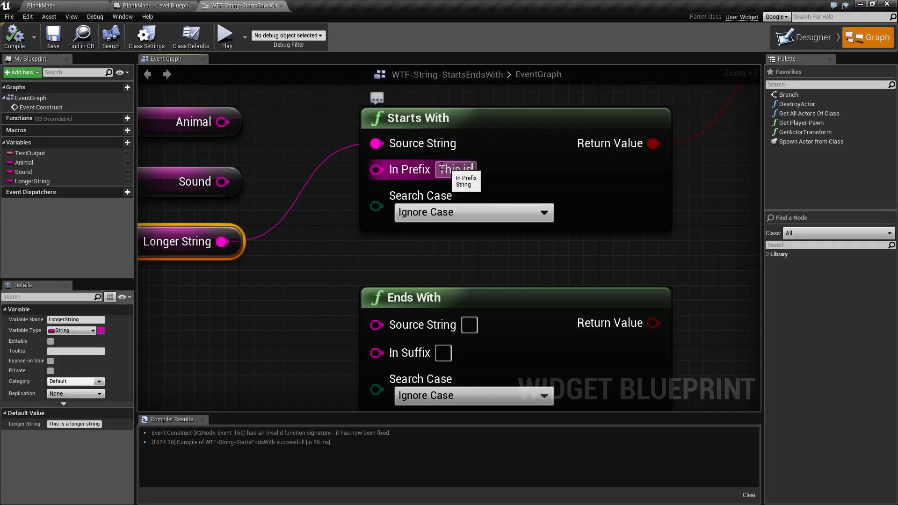
pyautogui.click(225, 34)
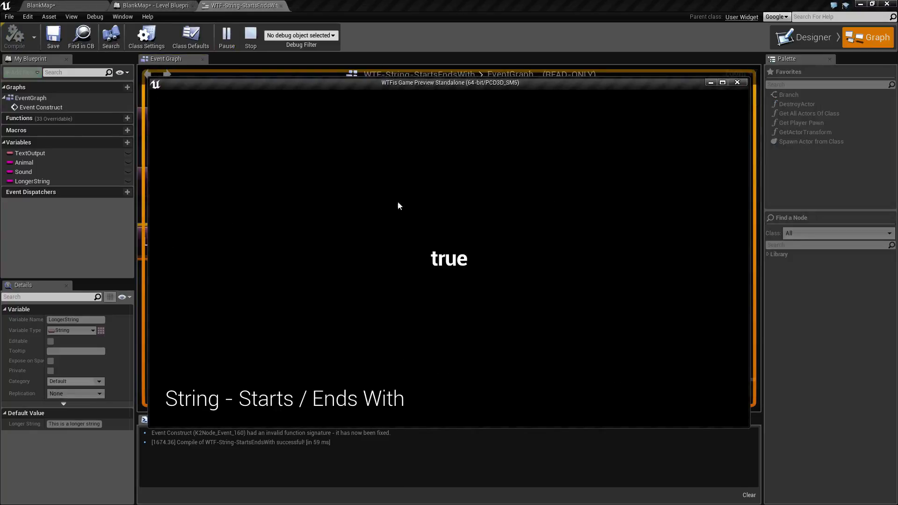
pyautogui.moveTo(738, 82)
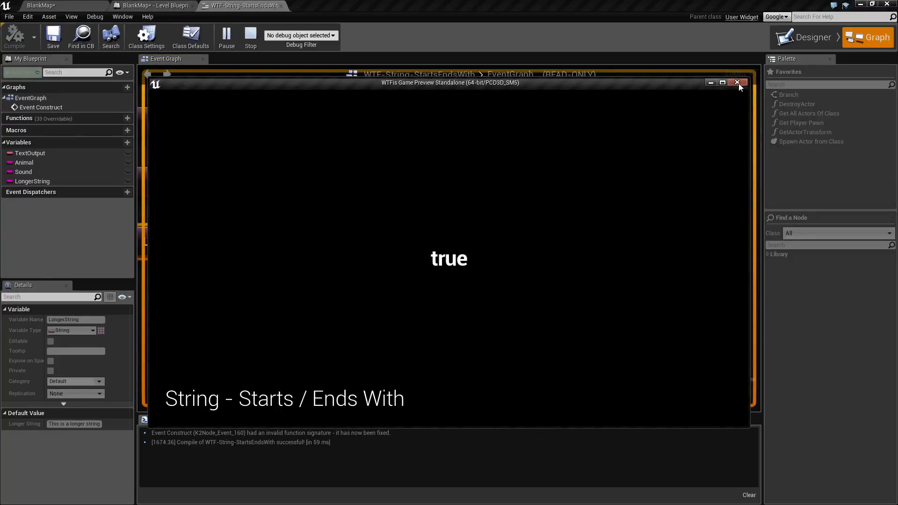
pyautogui.click(739, 83)
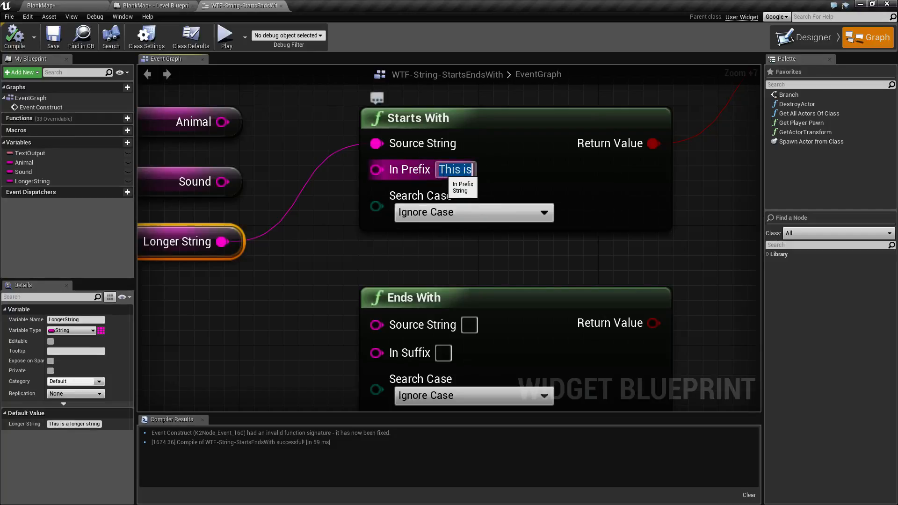
pyautogui.moveTo(251, 261)
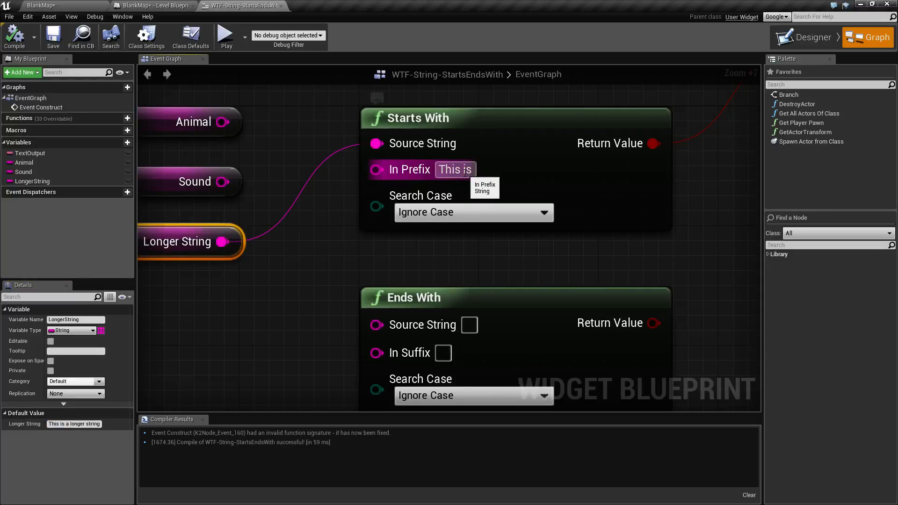
# - Add a trailing space to the prefix, preview again, and inspect Longer String's default value
pyautogui.click(454, 169)
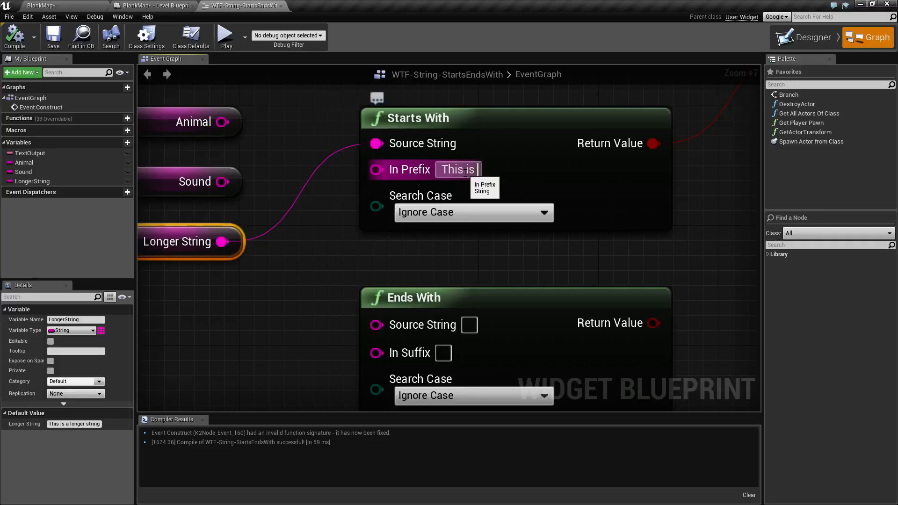
pyautogui.moveTo(438, 181)
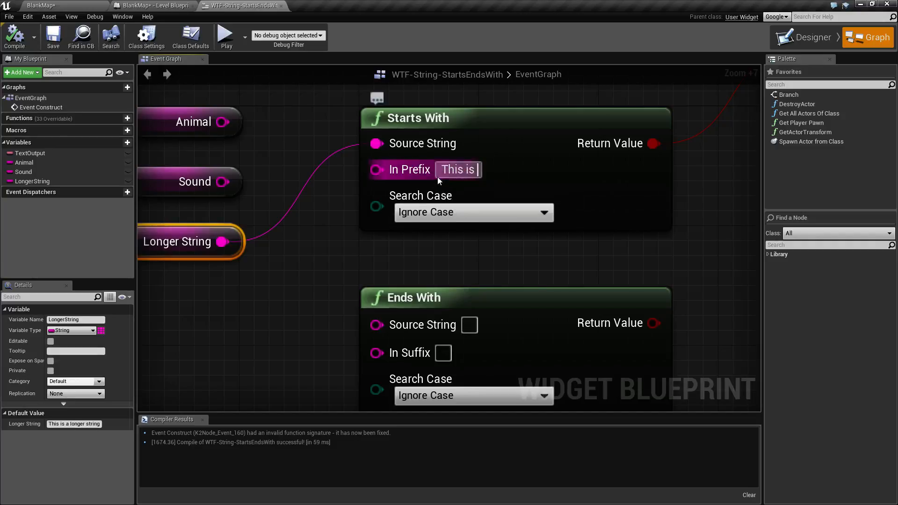
pyautogui.moveTo(226, 35)
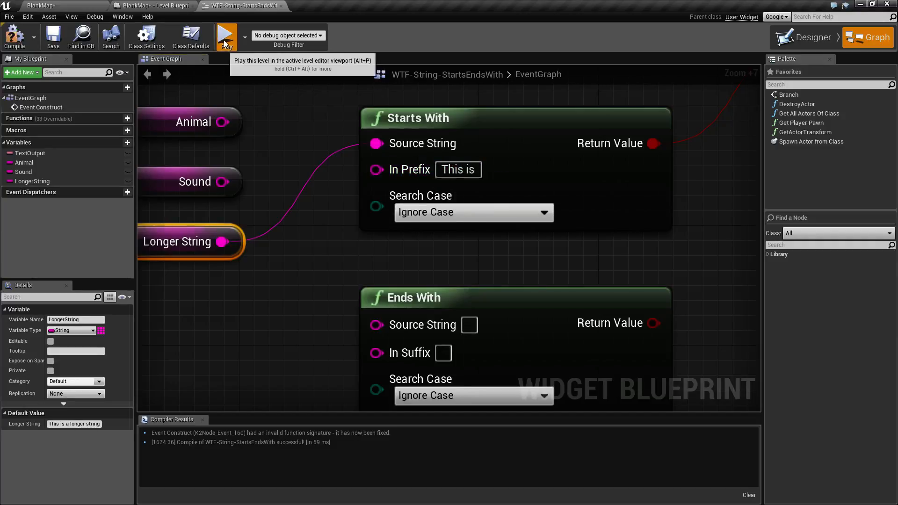
pyautogui.click(226, 36)
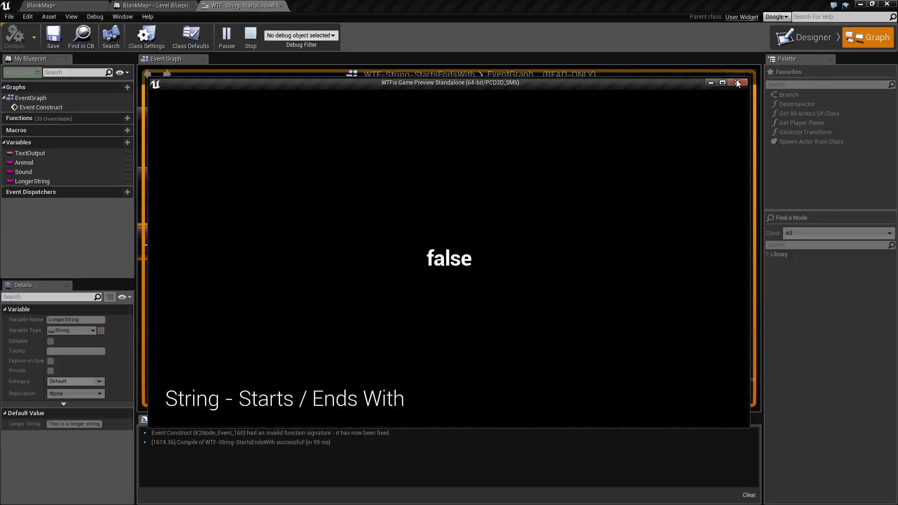
pyautogui.click(738, 83)
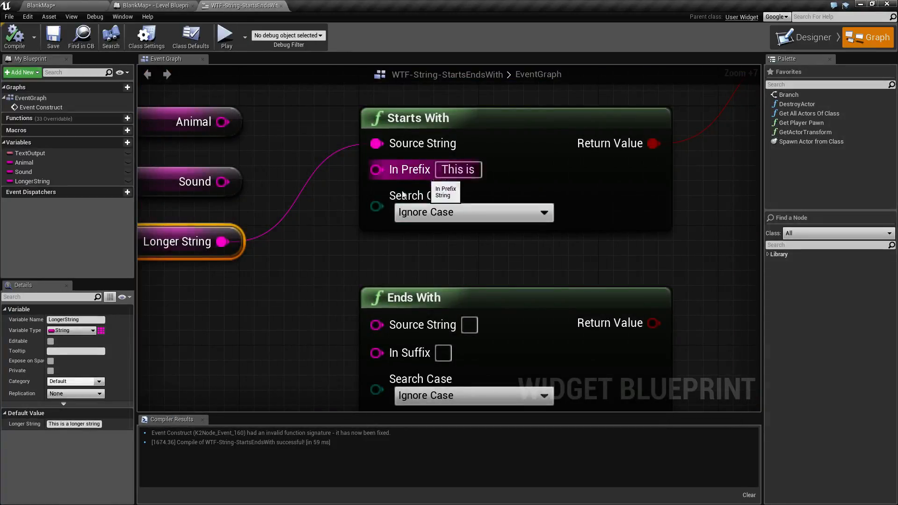
pyautogui.moveTo(75, 424)
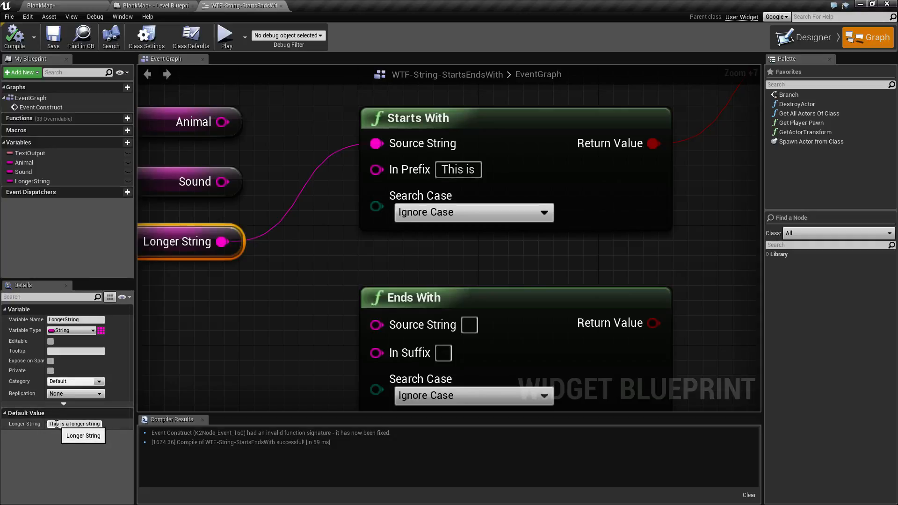
pyautogui.click(458, 169)
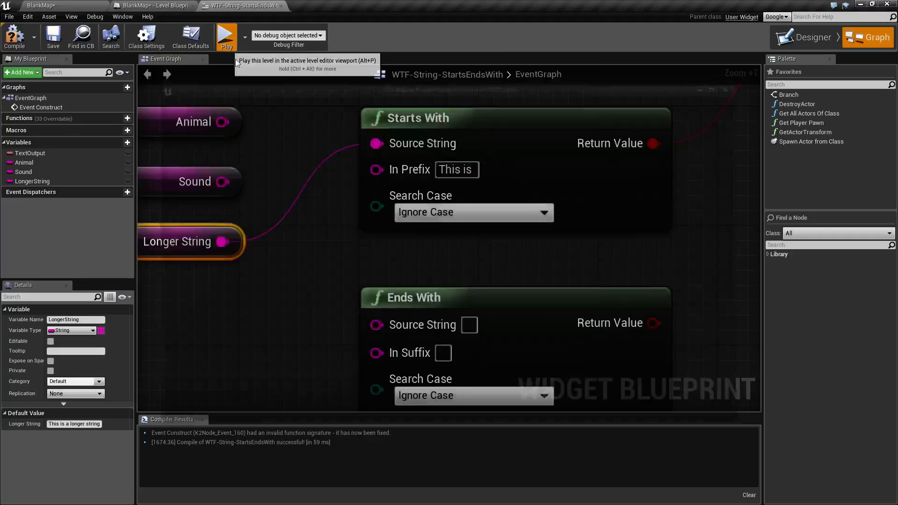
pyautogui.moveTo(490, 170)
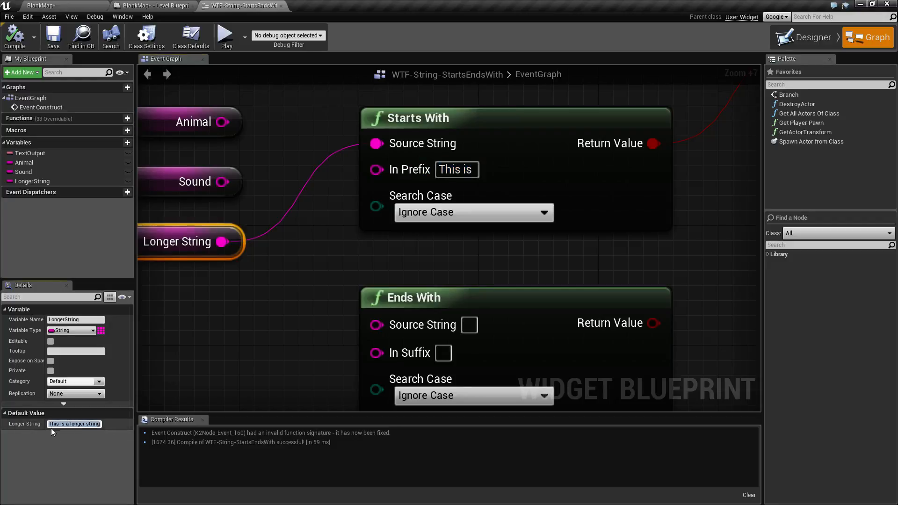
pyautogui.moveTo(519, 184)
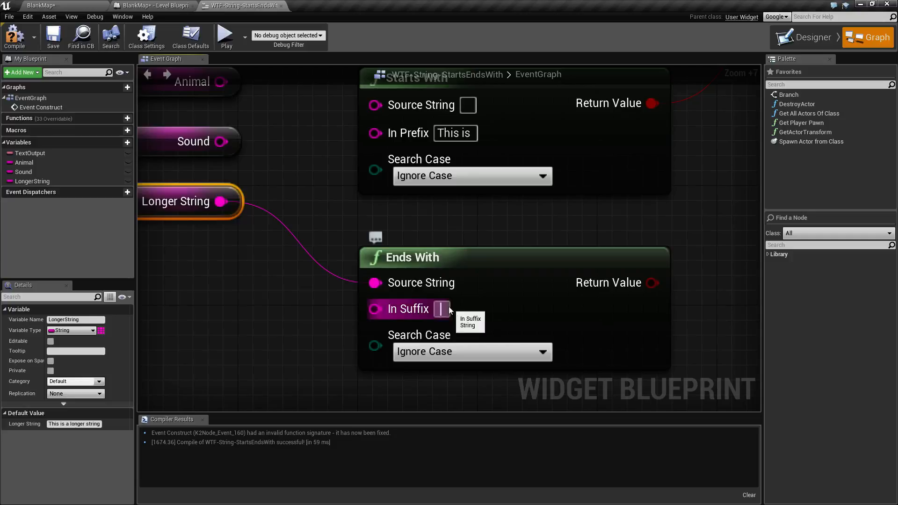
# - Enter 'string' as the Ends With suffix and check Longer String's default value
pyautogui.click(226, 35)
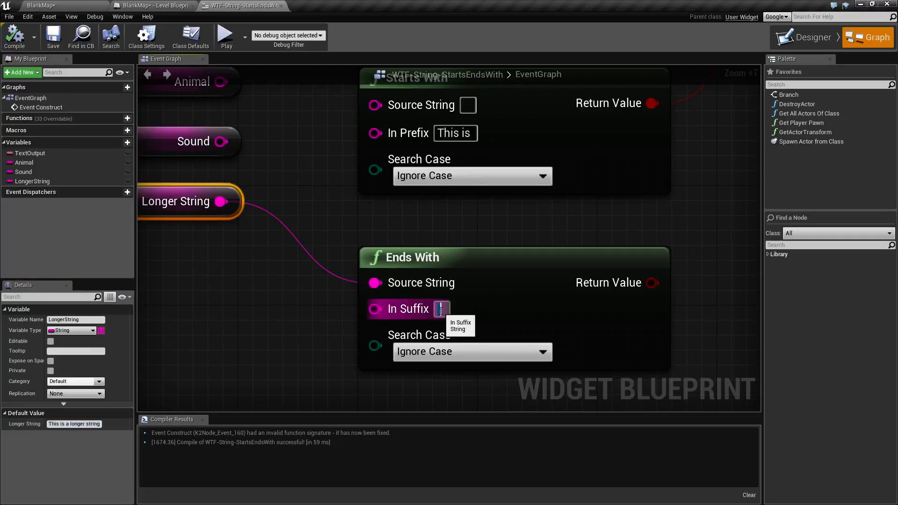
pyautogui.write('string')
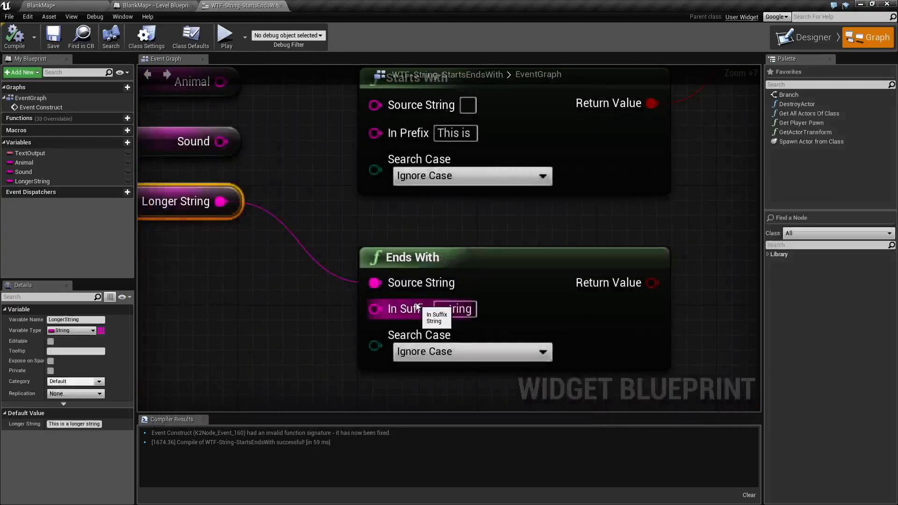
pyautogui.click(455, 309)
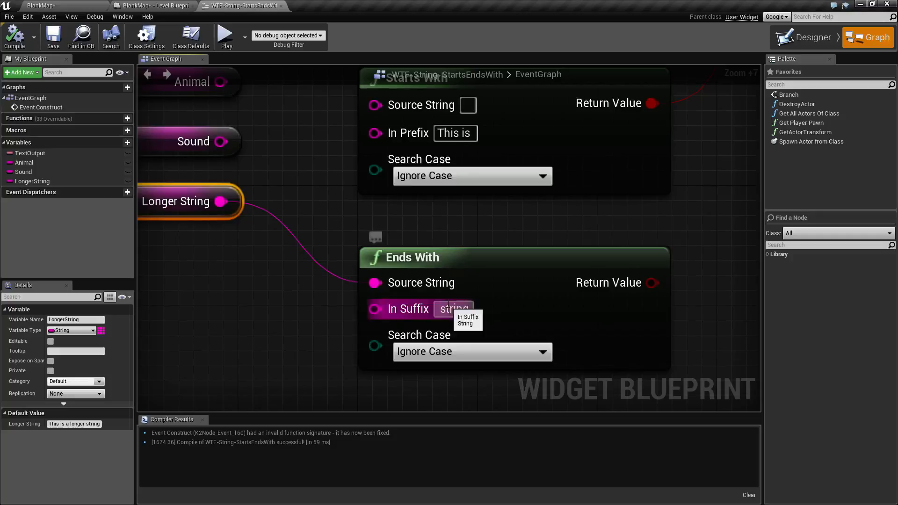
pyautogui.click(226, 36)
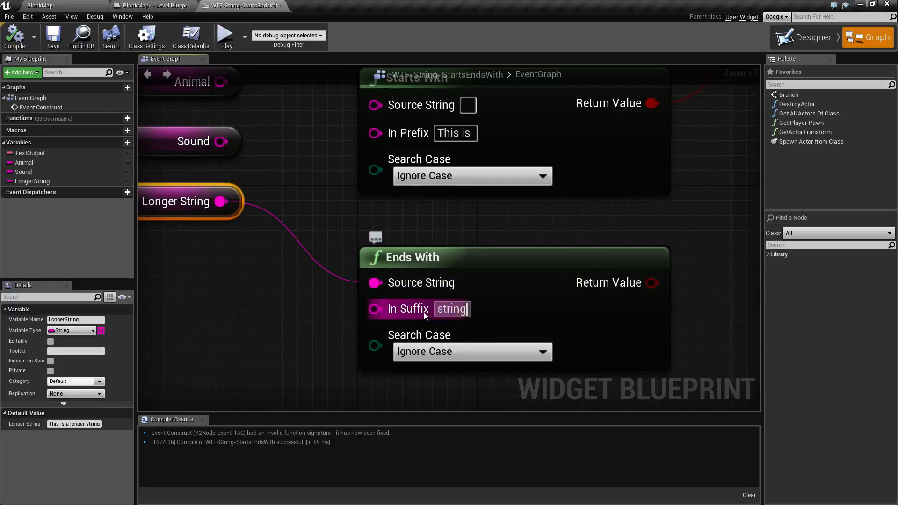
pyautogui.click(225, 36)
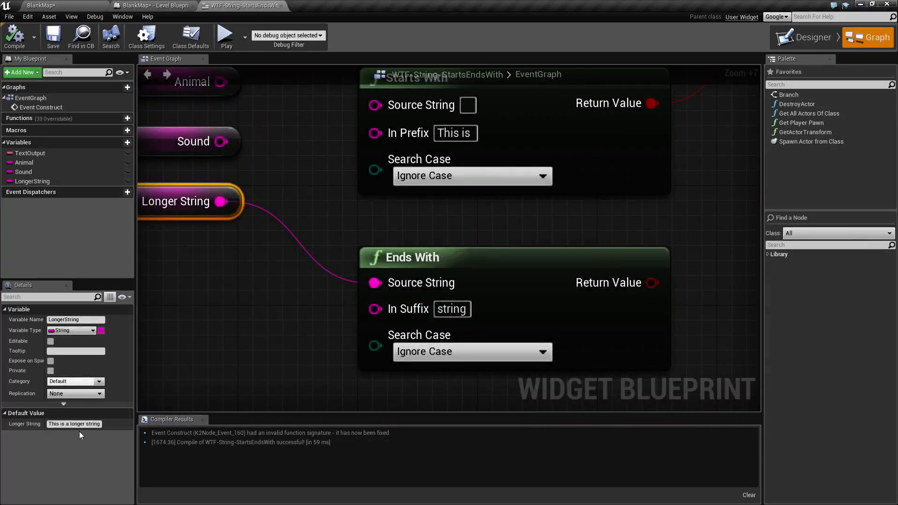
pyautogui.moveTo(74, 423)
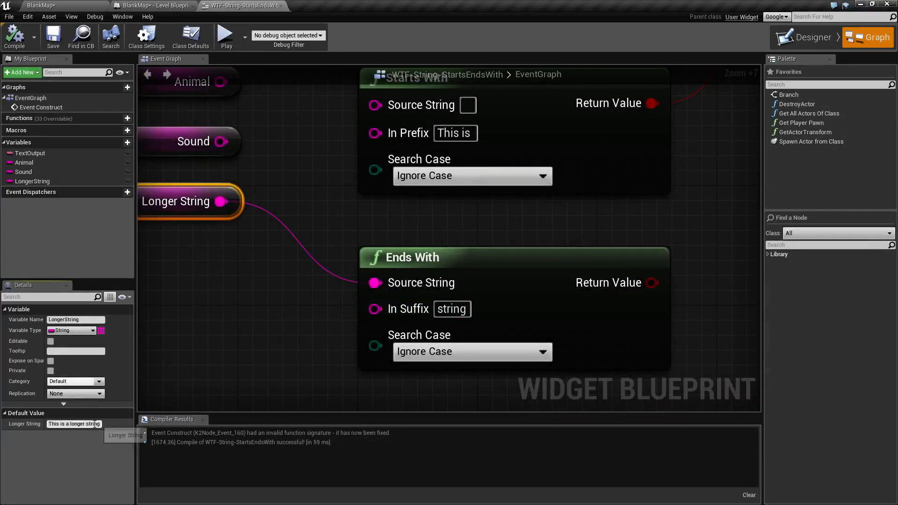
pyautogui.click(309, 324)
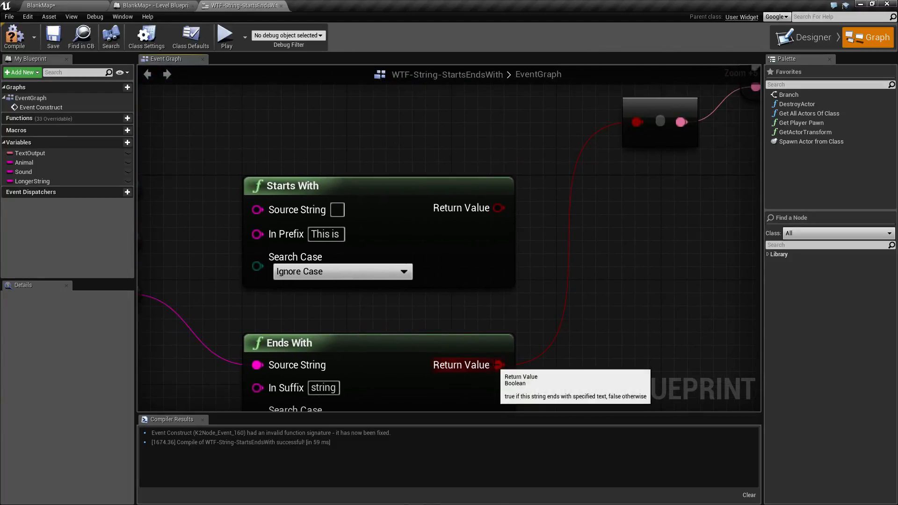
pyautogui.moveTo(481, 283)
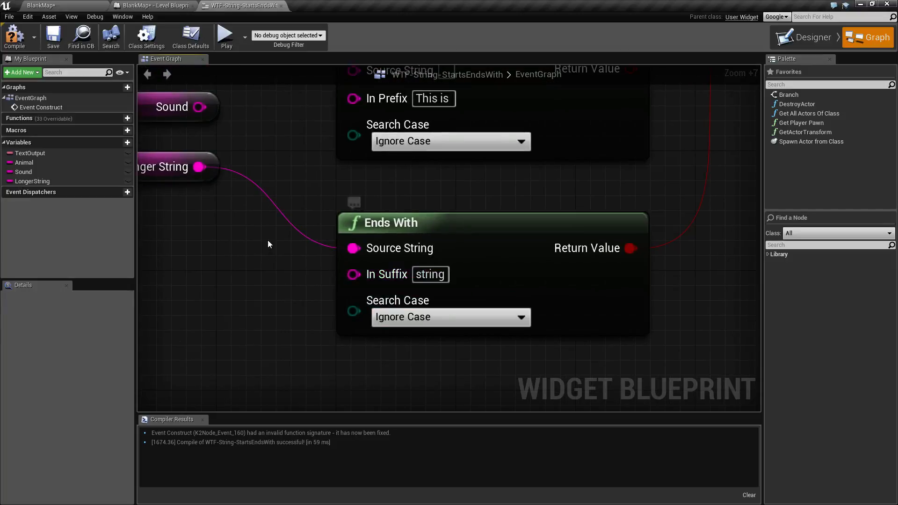
# - Preview the Ends With check with suffix 'string' returning true, then show Longer String's details
pyautogui.click(226, 35)
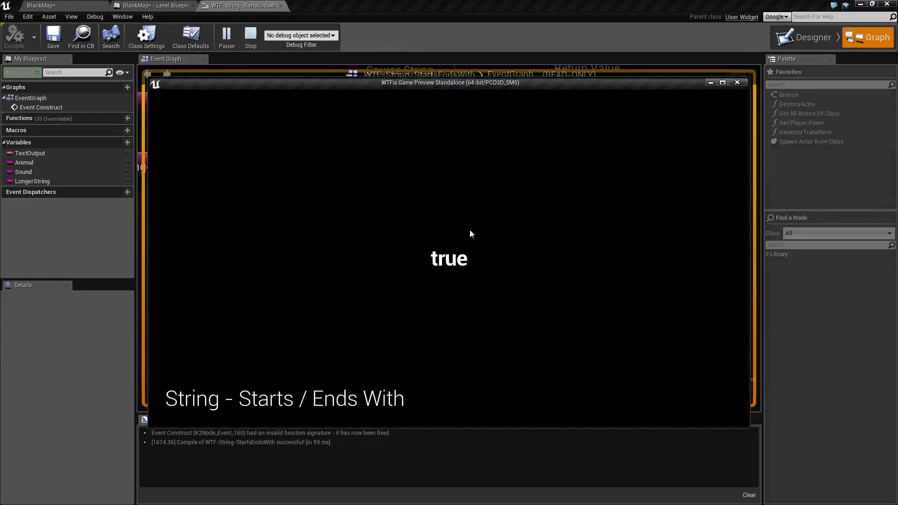
pyautogui.click(251, 36)
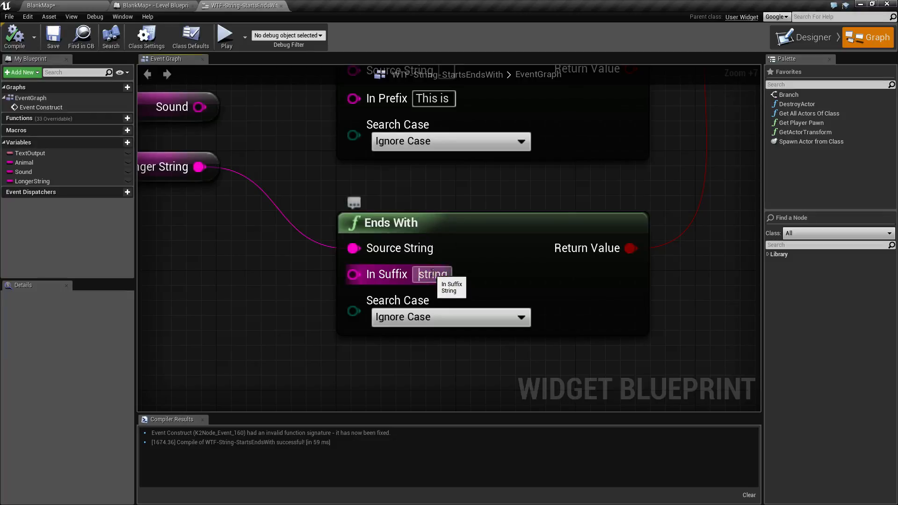
pyautogui.doubleClick(431, 274)
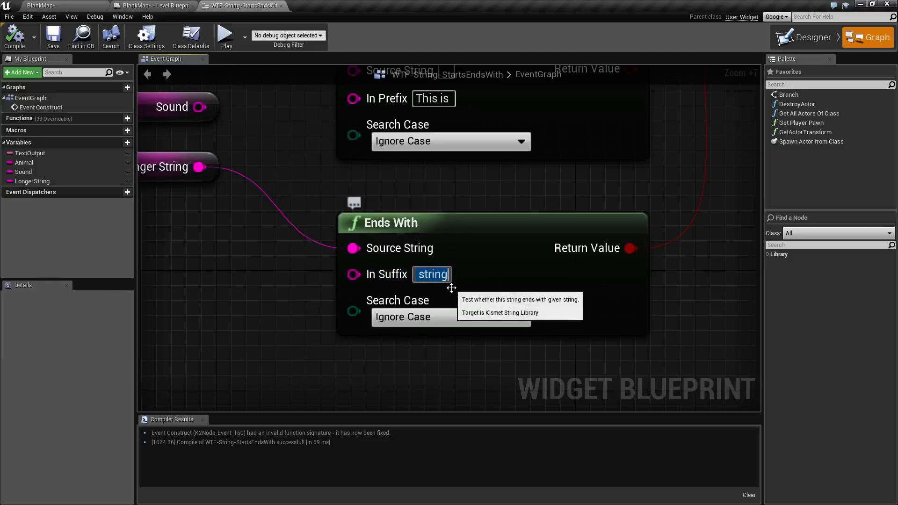
pyautogui.click(226, 36)
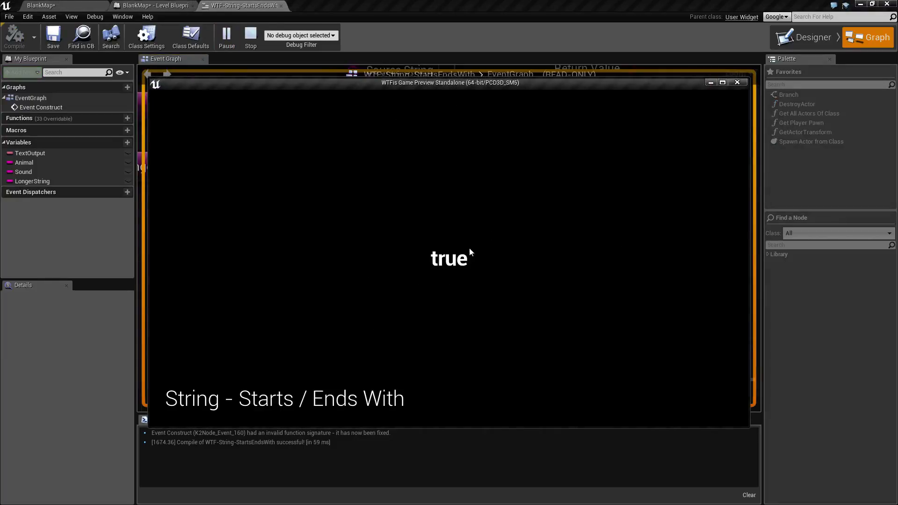
pyautogui.click(737, 82)
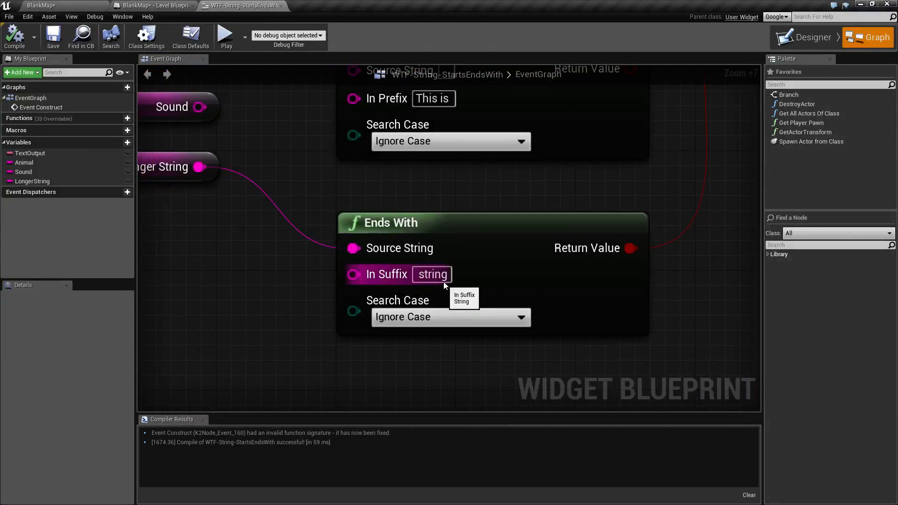
pyautogui.click(172, 166)
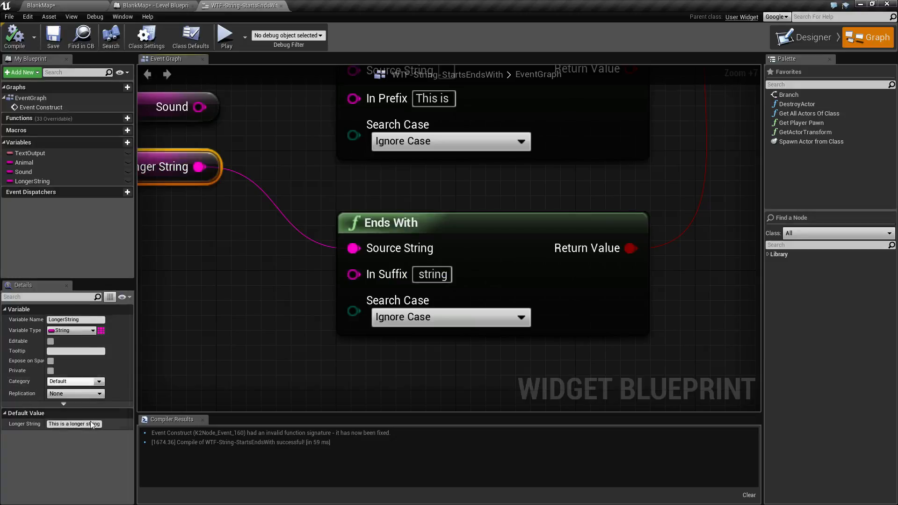
pyautogui.moveTo(75, 423)
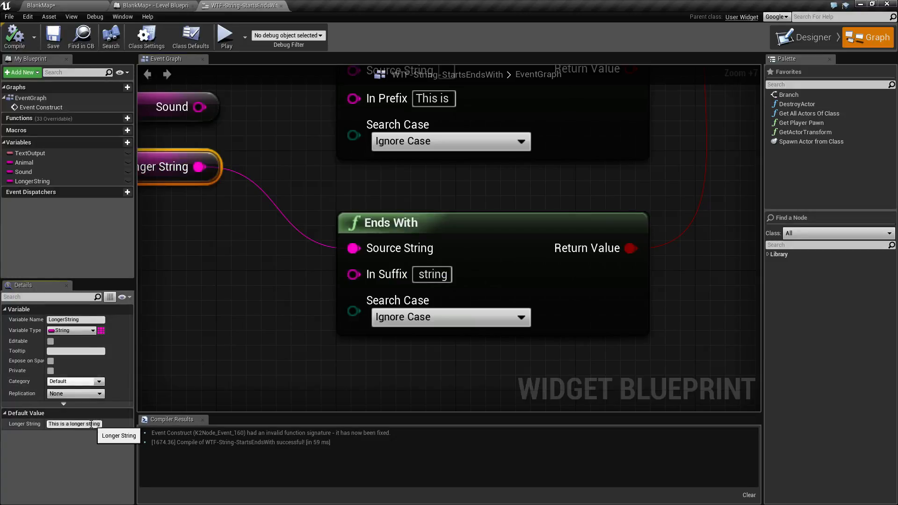
pyautogui.moveTo(409, 277)
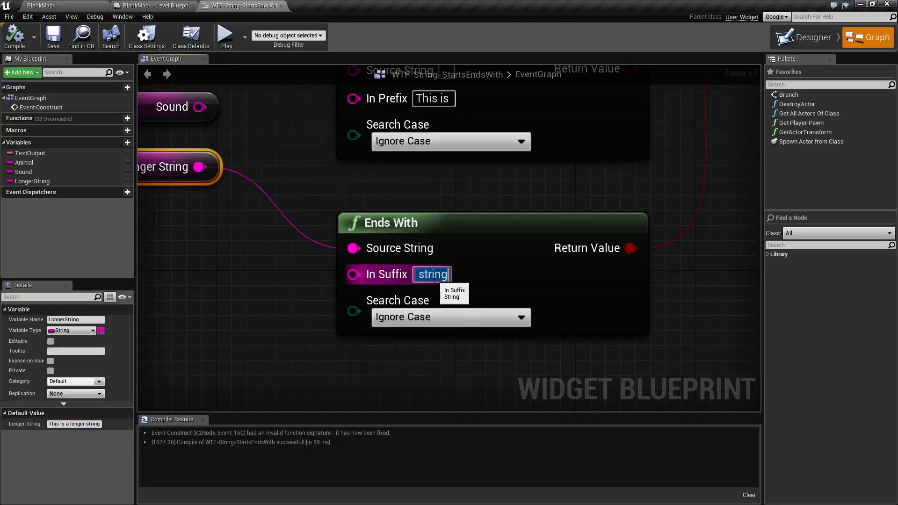
# - Replace the Ends With suffix with 'longer string' and commit it
pyautogui.write('longer string')
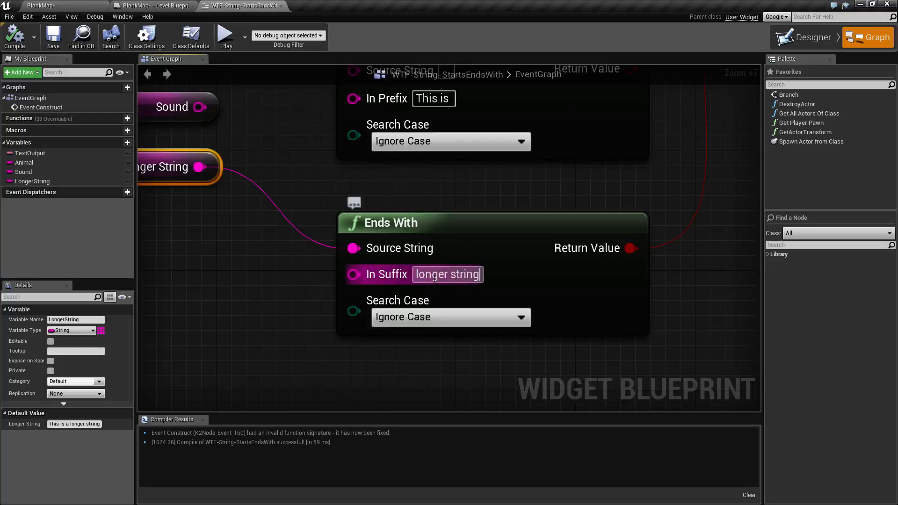
pyautogui.click(225, 36)
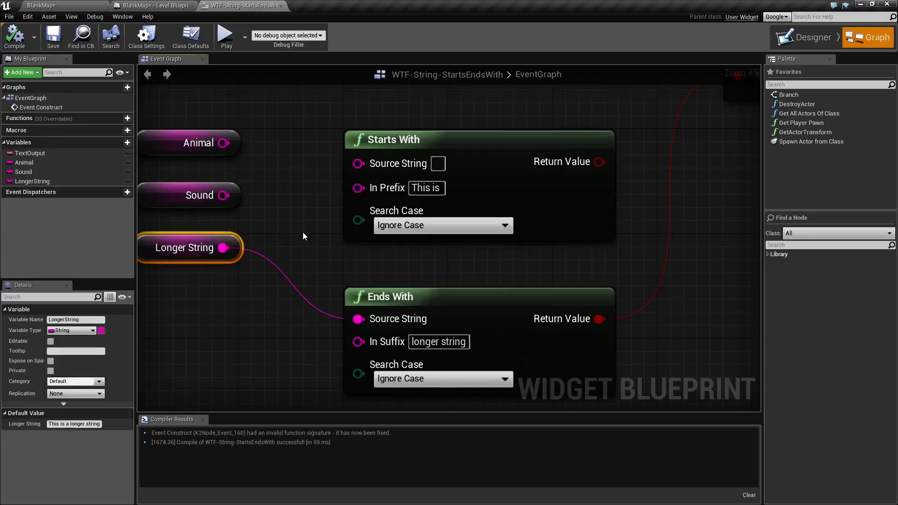
pyautogui.moveTo(465, 255)
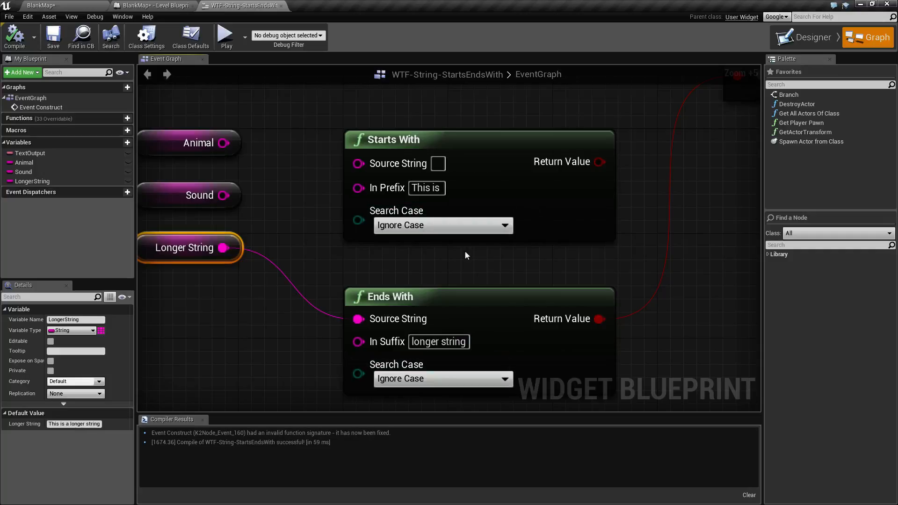
pyautogui.moveTo(432, 263)
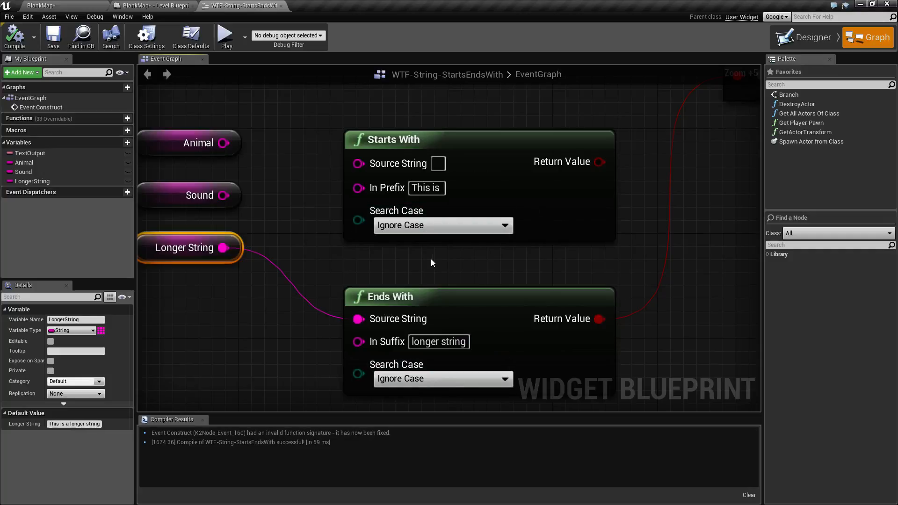